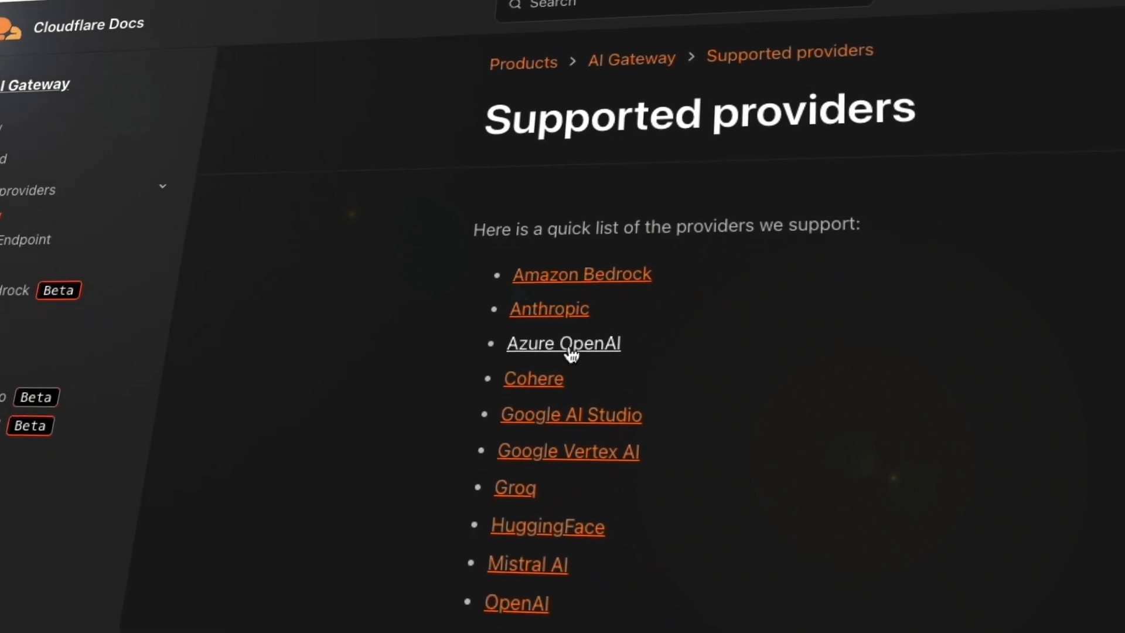
scroll("down", 3)
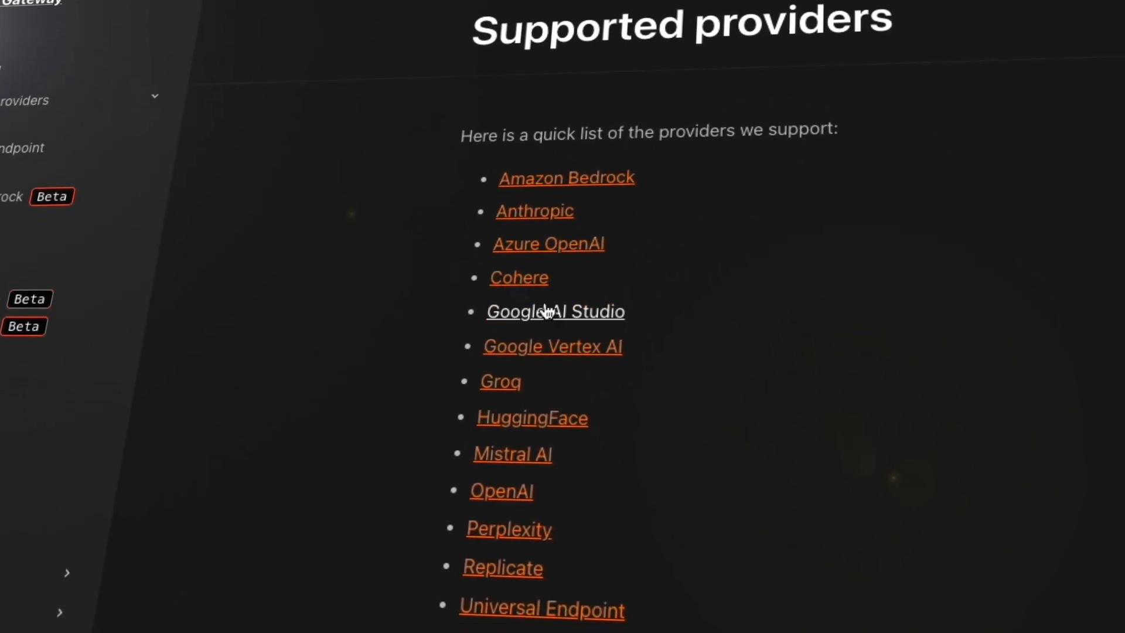
scroll("down", 3)
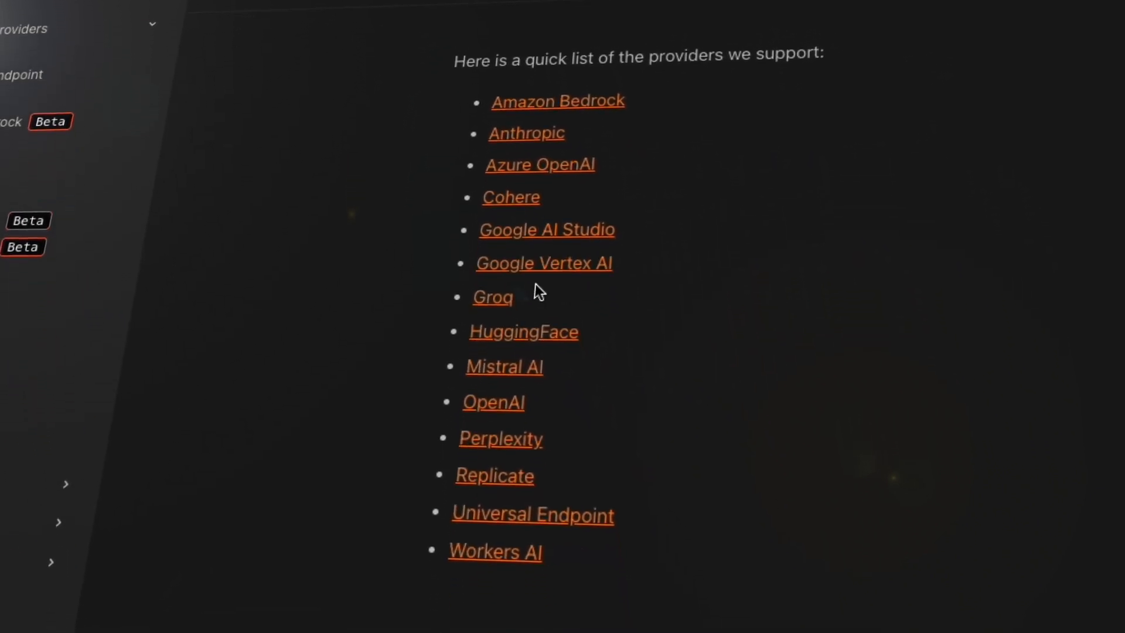